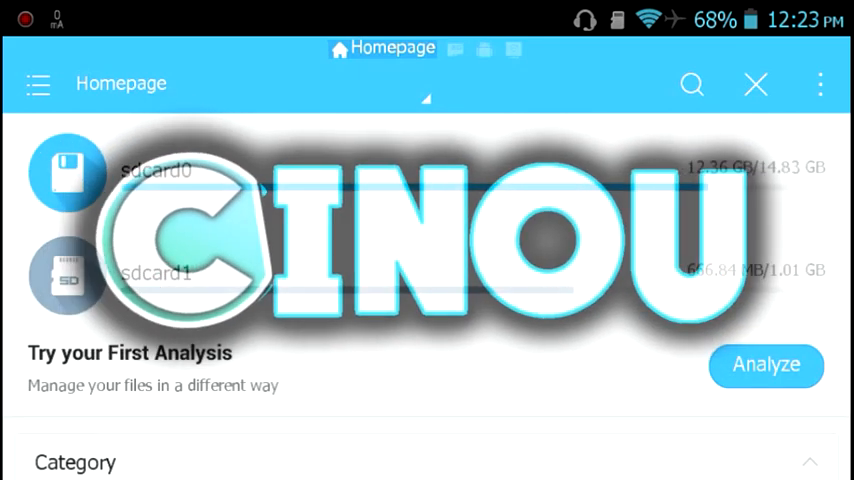
# - Scroll through the ES File Explorer home categories to find APP
pyautogui.scroll(-3)
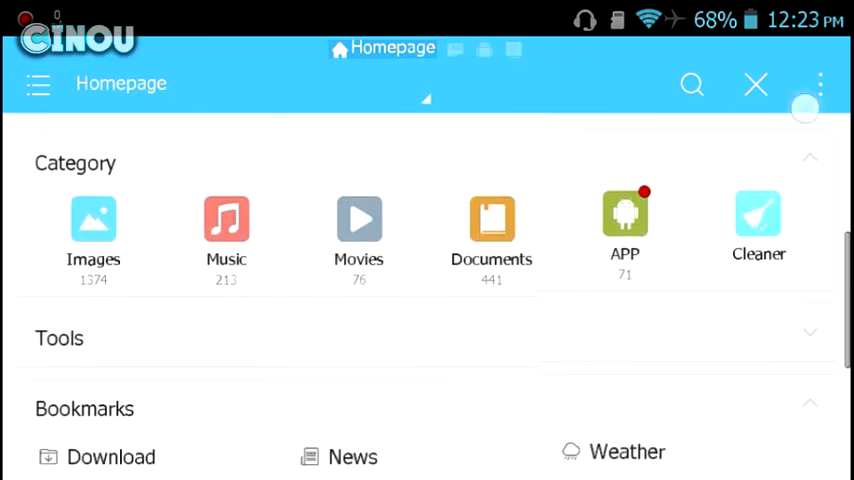
pyautogui.scroll(-3)
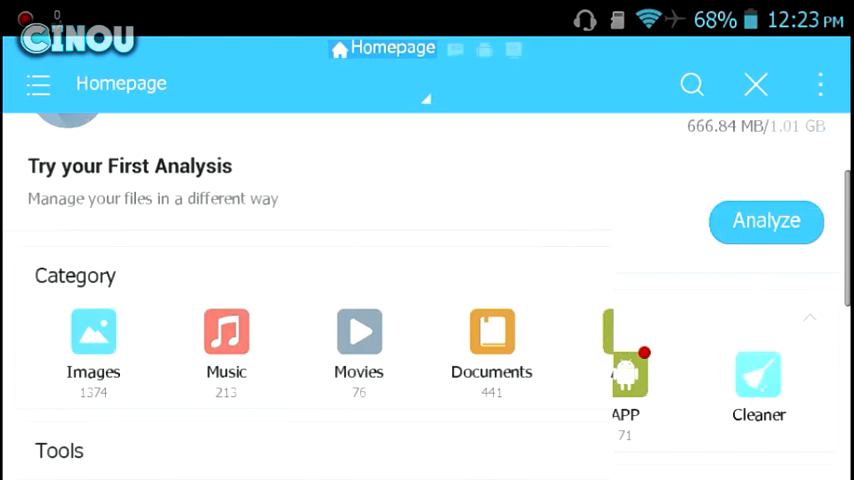
pyautogui.scroll(-3)
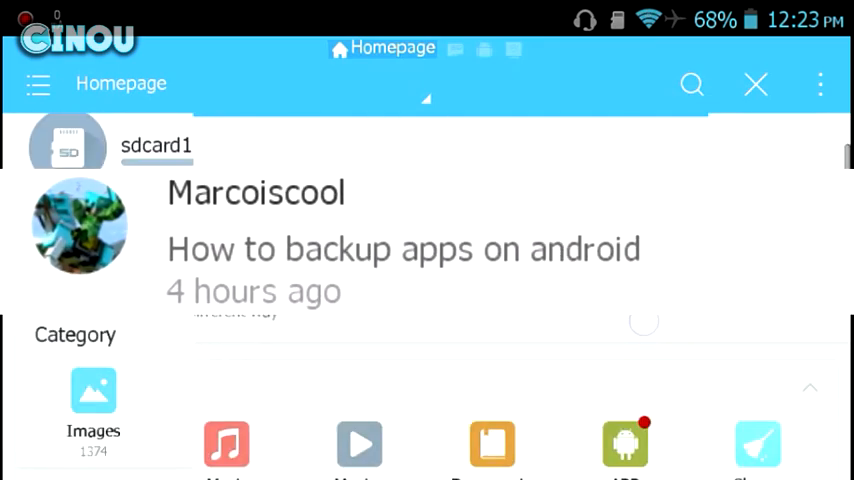
pyautogui.scroll(3)
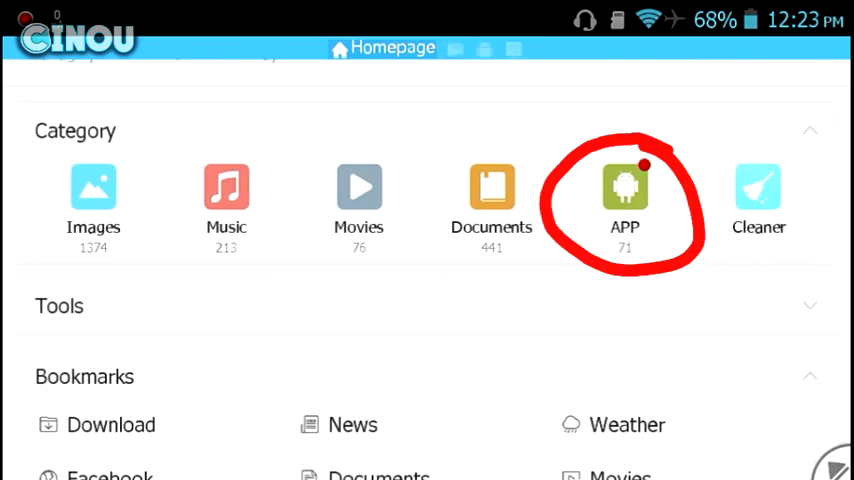
# - Browse the APP category grid of recommended and local installed apps
pyautogui.click(624, 190)
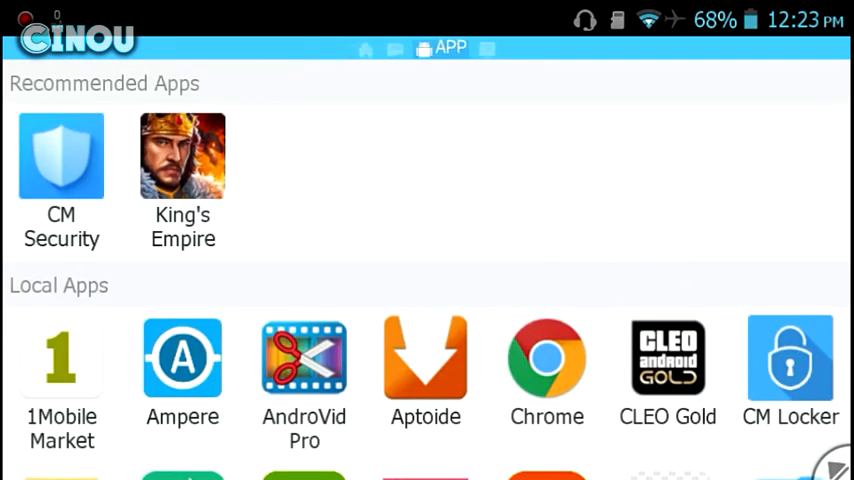
pyautogui.scroll(-3)
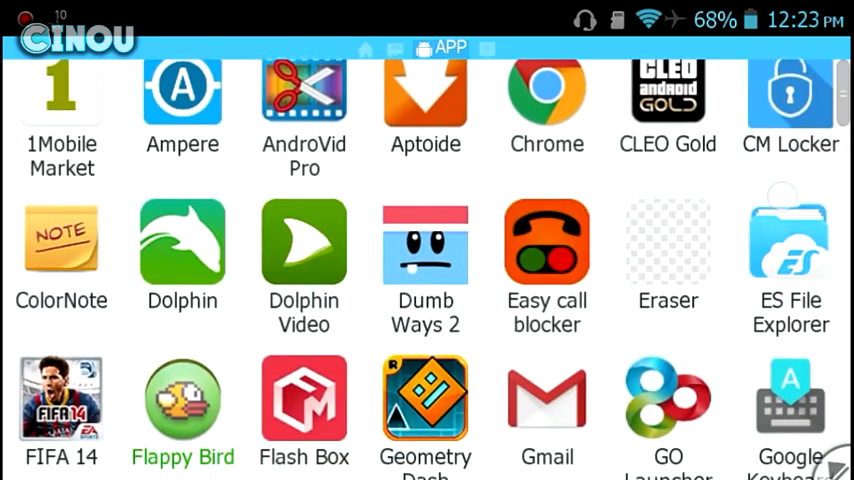
pyautogui.scroll(-3)
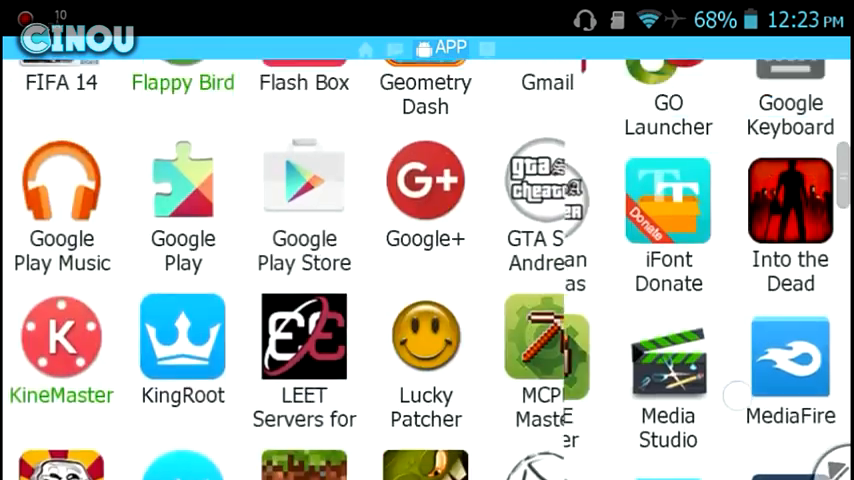
pyautogui.scroll(3)
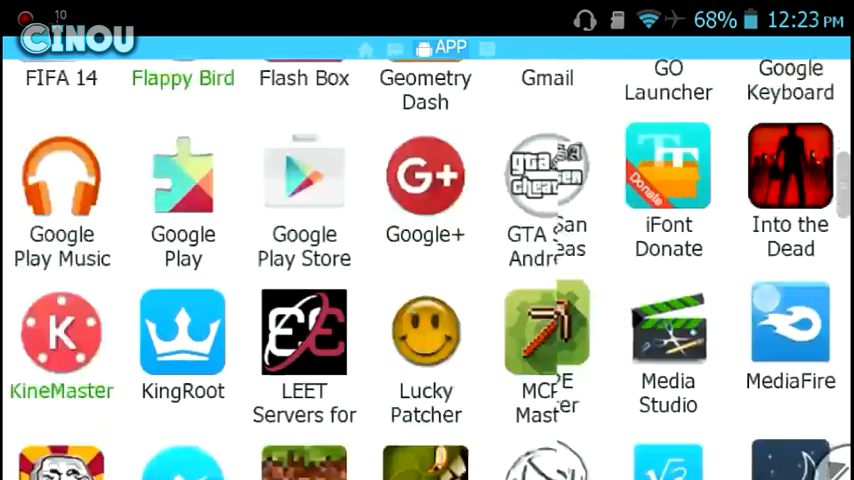
pyautogui.scroll(-3)
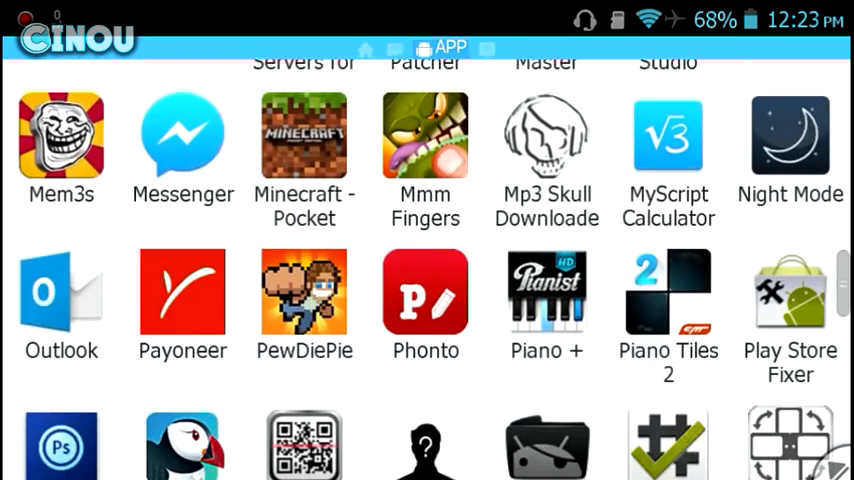
pyautogui.scroll(-3)
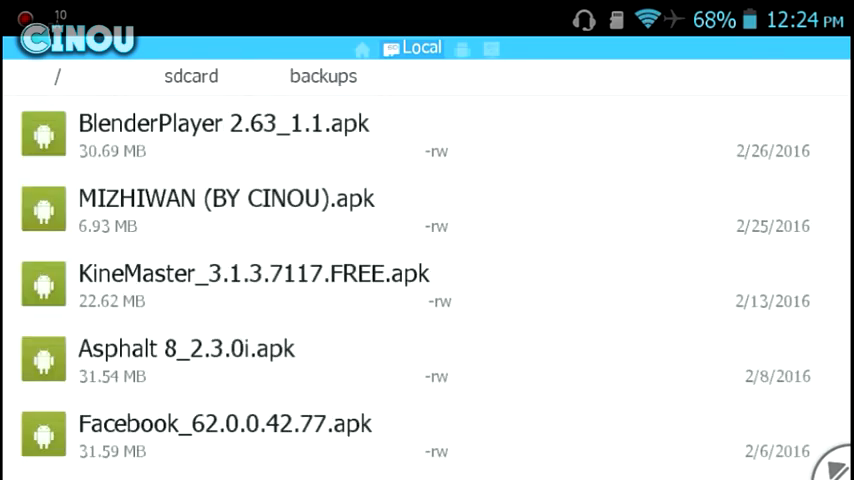
# - Scroll the sdcard backups APK list toward Screencast_60.apk
pyautogui.scroll(-3)
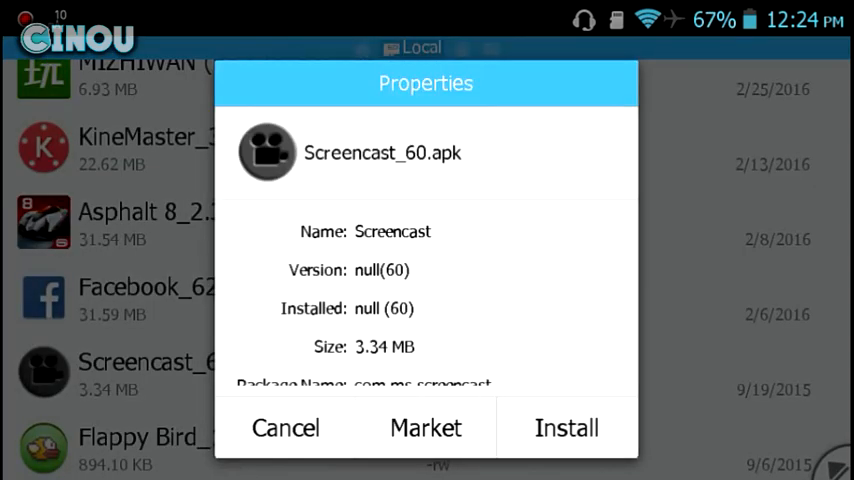
pyautogui.click(284, 428)
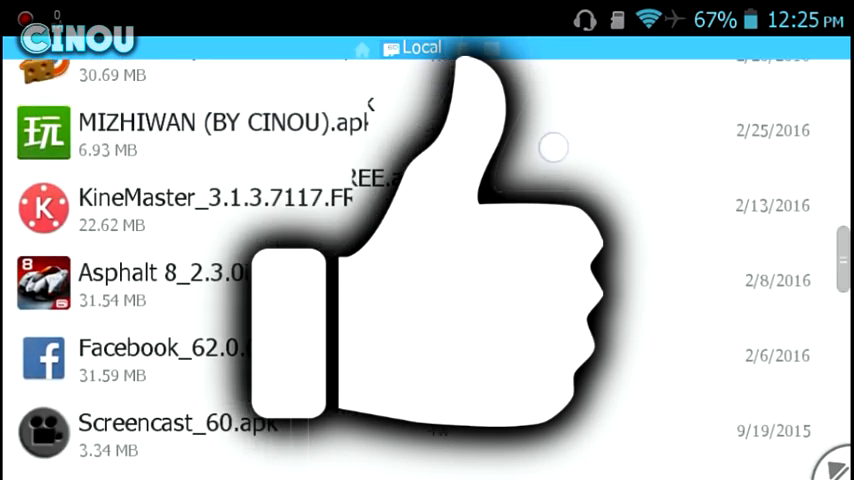
pyautogui.scroll(3)
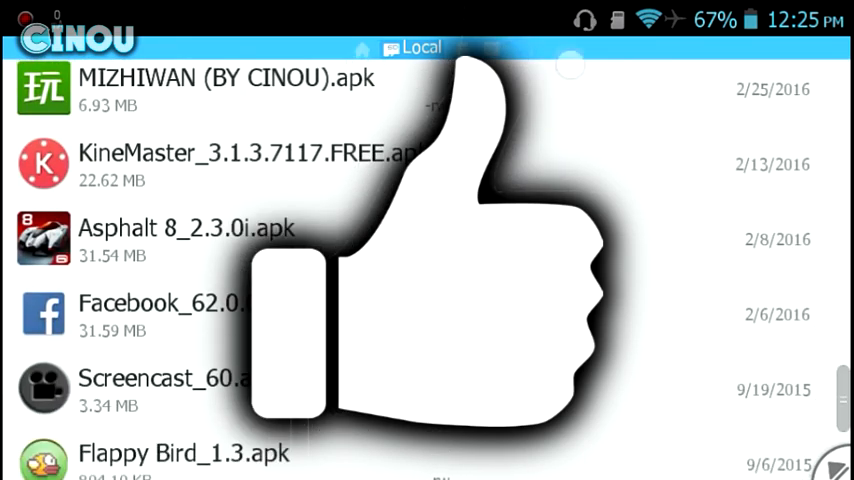